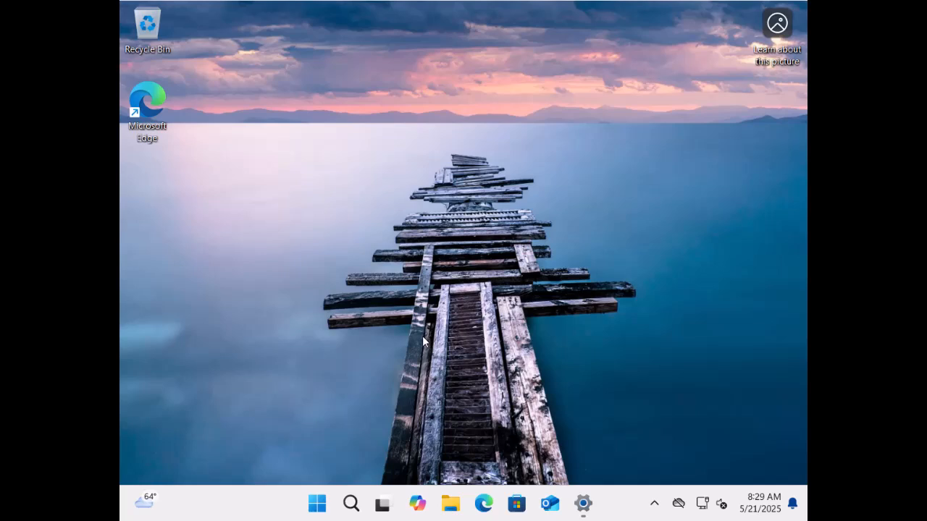
{"action": "mouse_move", "coordinate": [411, 374]}
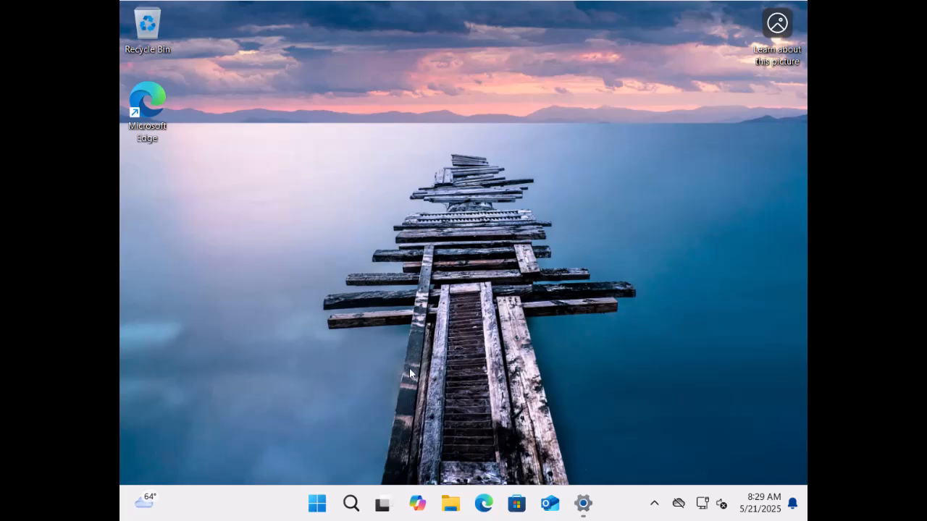
{"action": "mouse_move", "coordinate": [350, 446]}
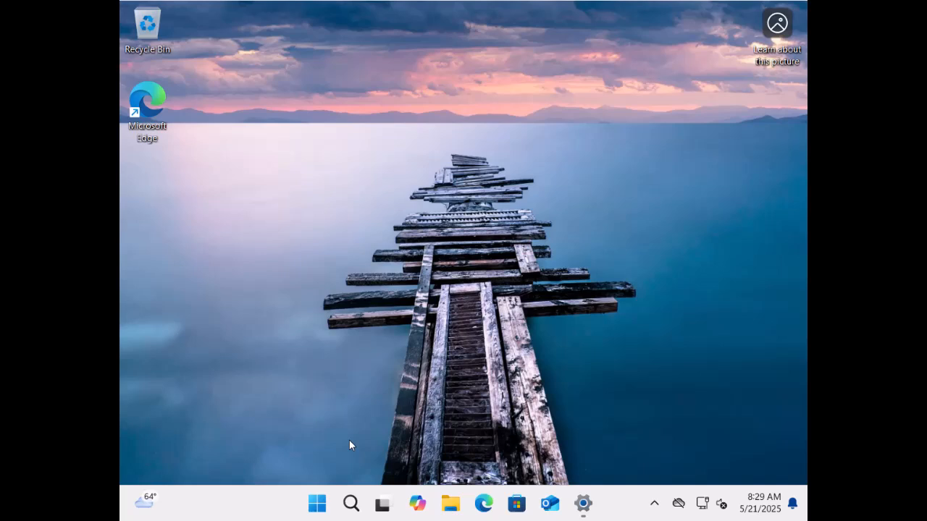
{"action": "mouse_move", "coordinate": [342, 451]}
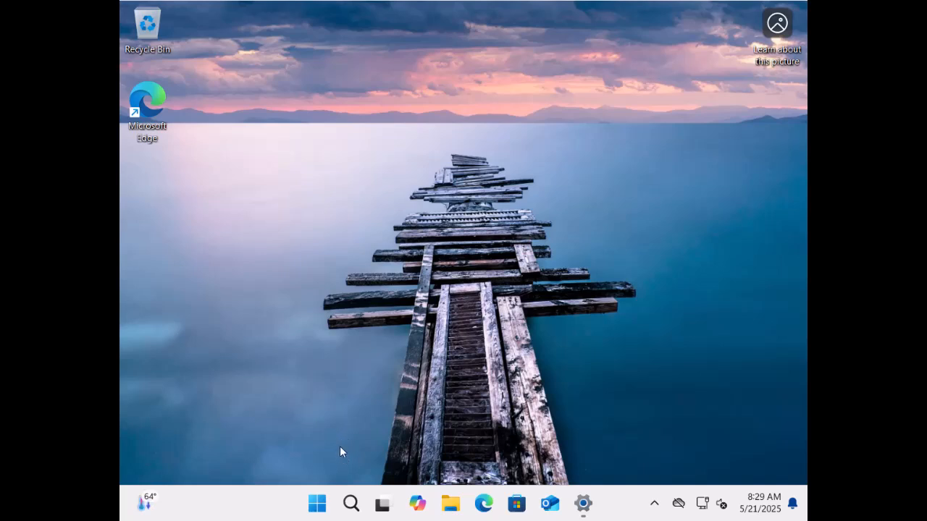
{"action": "mouse_move", "coordinate": [336, 451]}
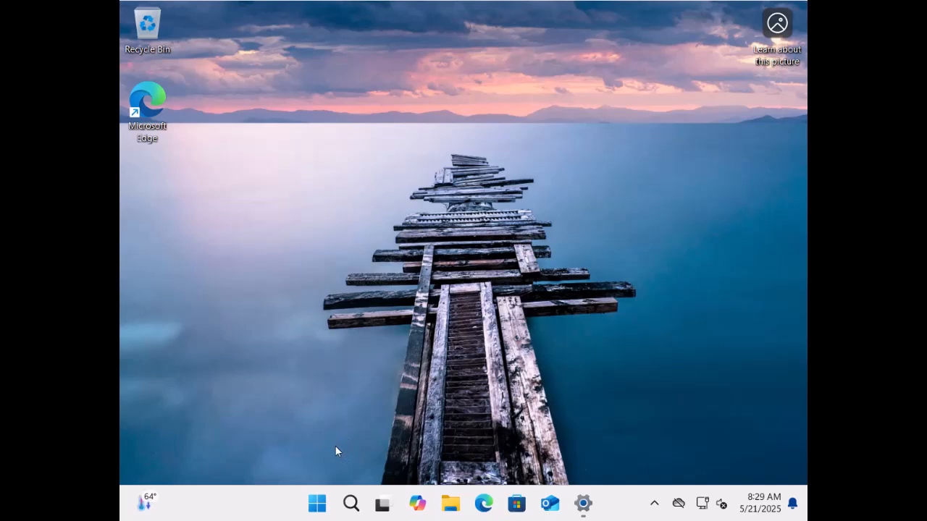
{"action": "mouse_move", "coordinate": [333, 461]}
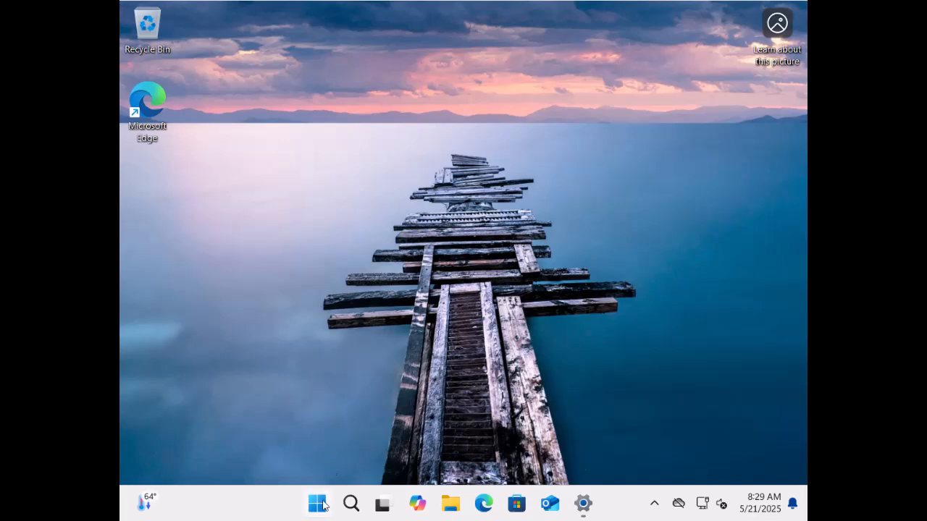
Step: Search Start for 'aruba' and see Aruba best match with web suggestions
{"action": "left_click", "coordinate": [317, 504]}
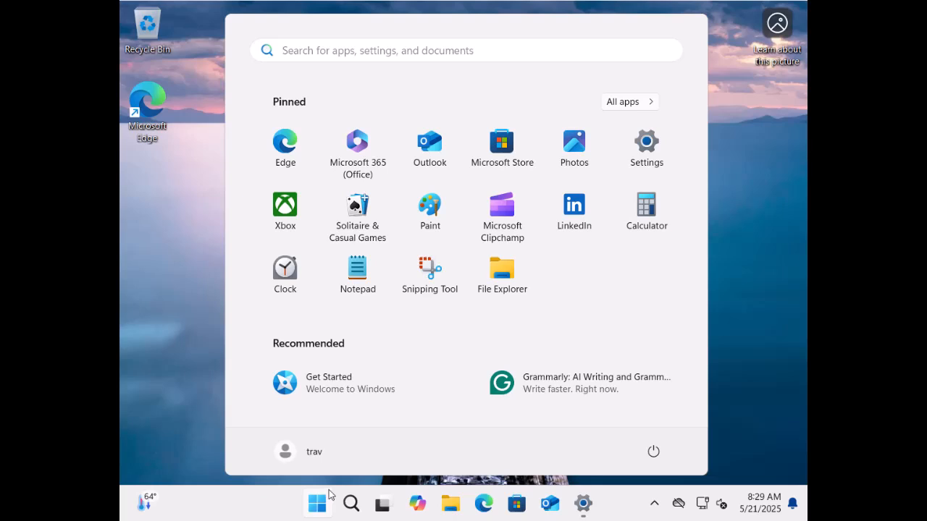
{"action": "type", "text": "aruba"}
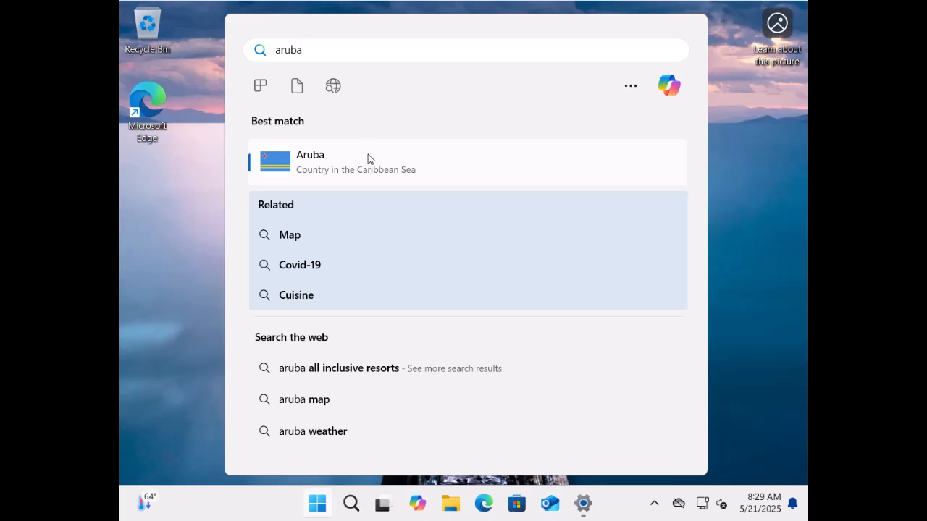
{"action": "mouse_move", "coordinate": [385, 292]}
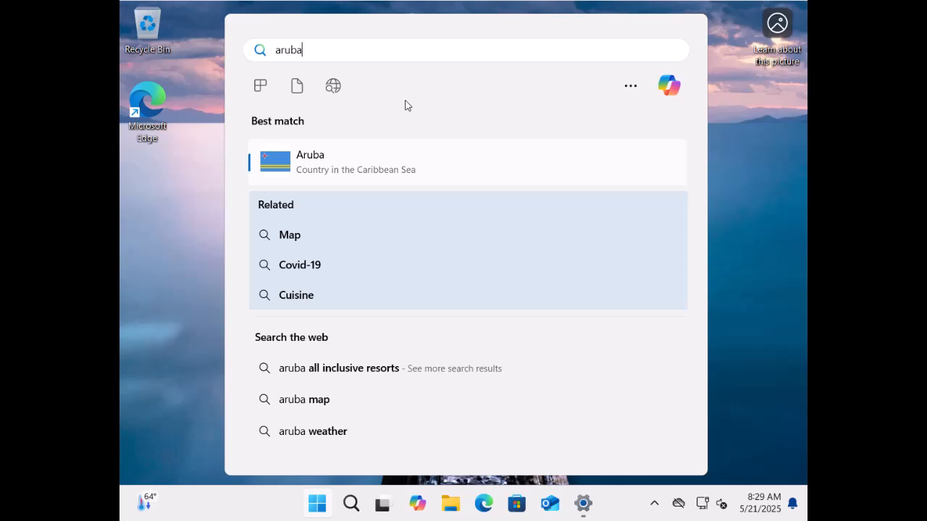
{"action": "mouse_move", "coordinate": [640, 142]}
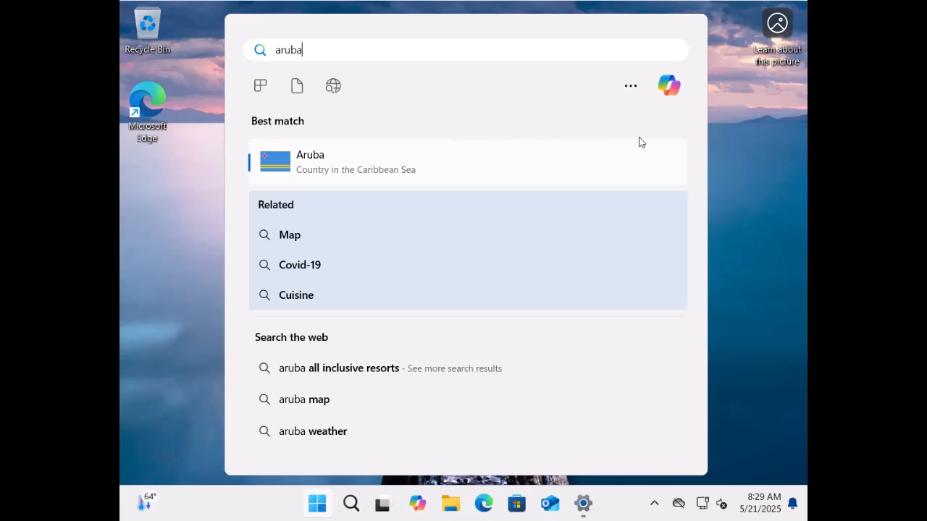
{"action": "mouse_move", "coordinate": [625, 210]}
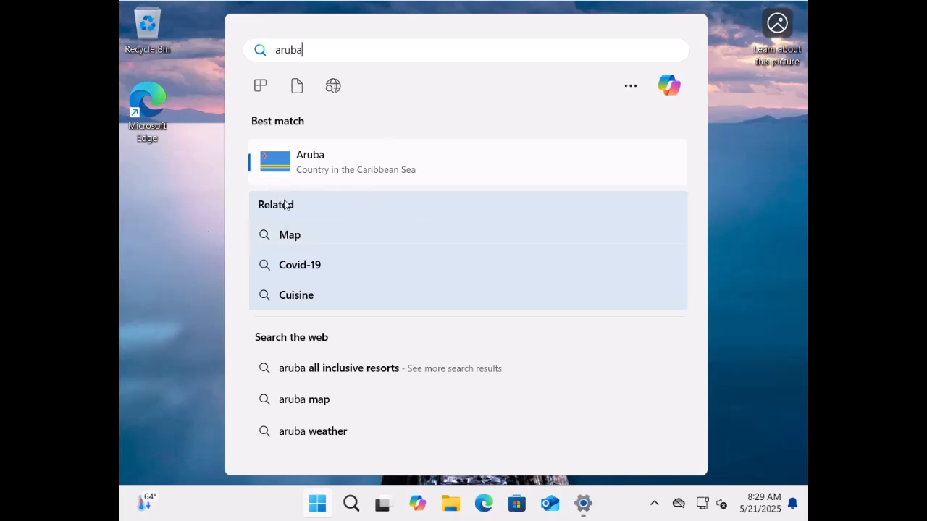
{"action": "mouse_move", "coordinate": [214, 313]}
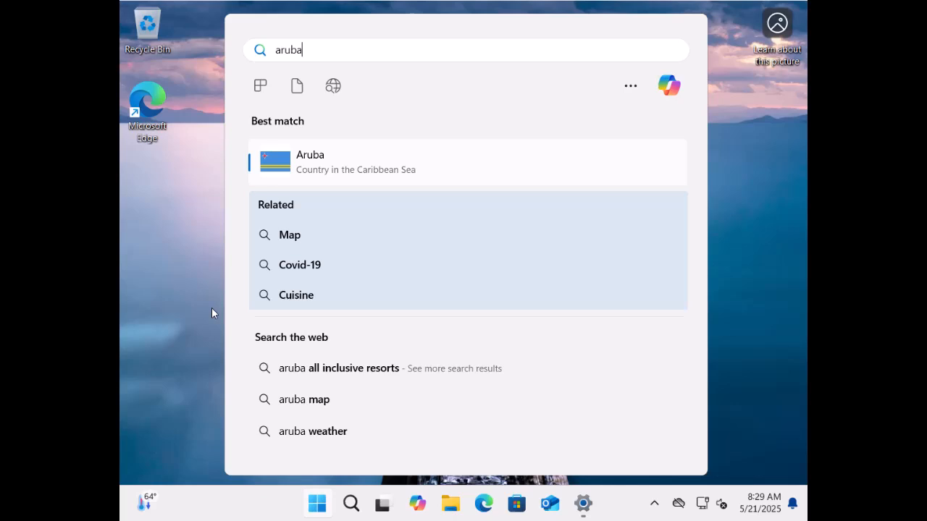
{"action": "mouse_move", "coordinate": [215, 333]}
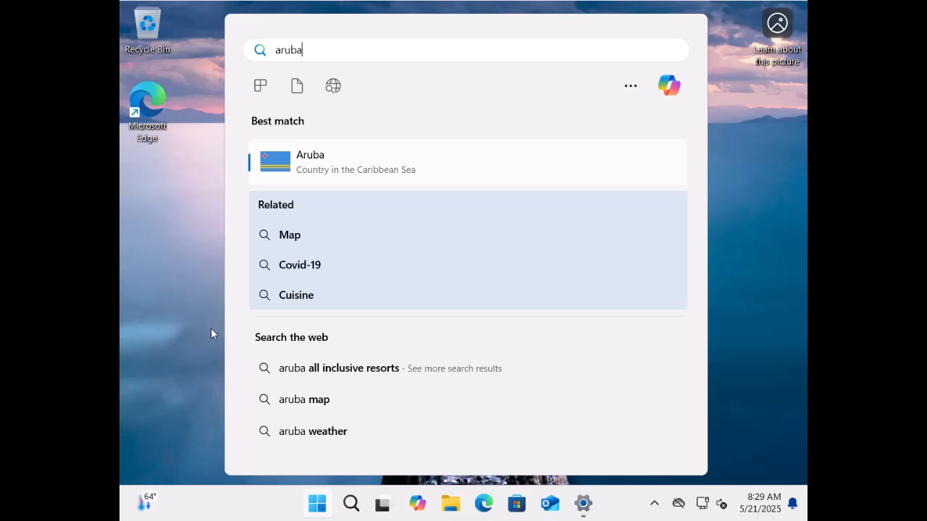
{"action": "mouse_move", "coordinate": [208, 356]}
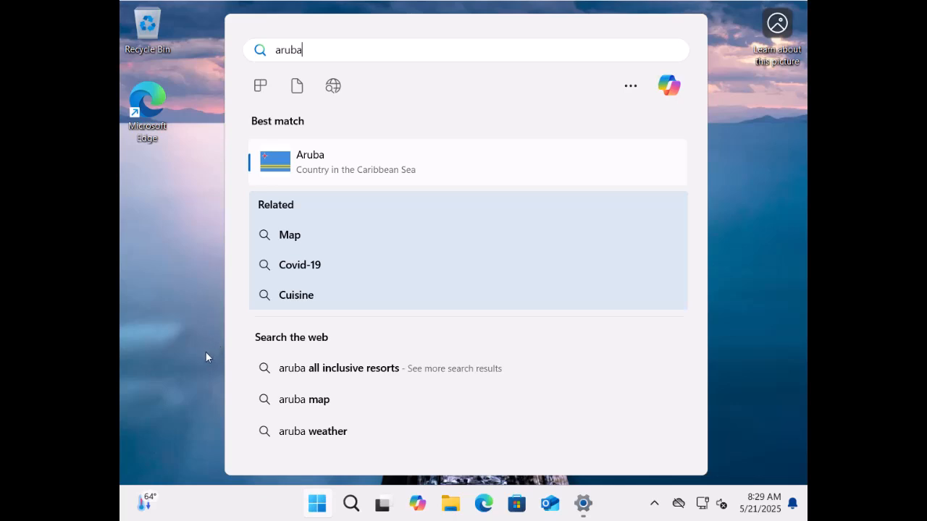
{"action": "mouse_move", "coordinate": [226, 188]}
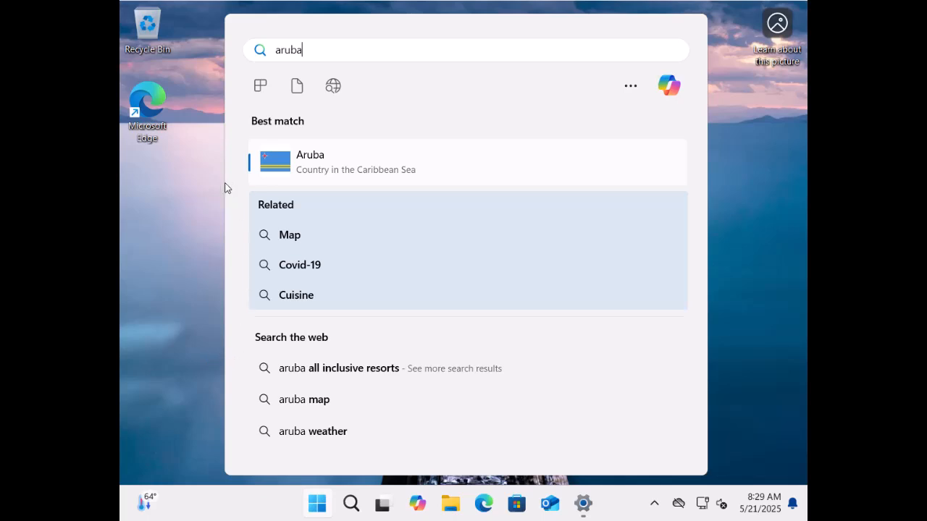
{"action": "mouse_move", "coordinate": [220, 229]}
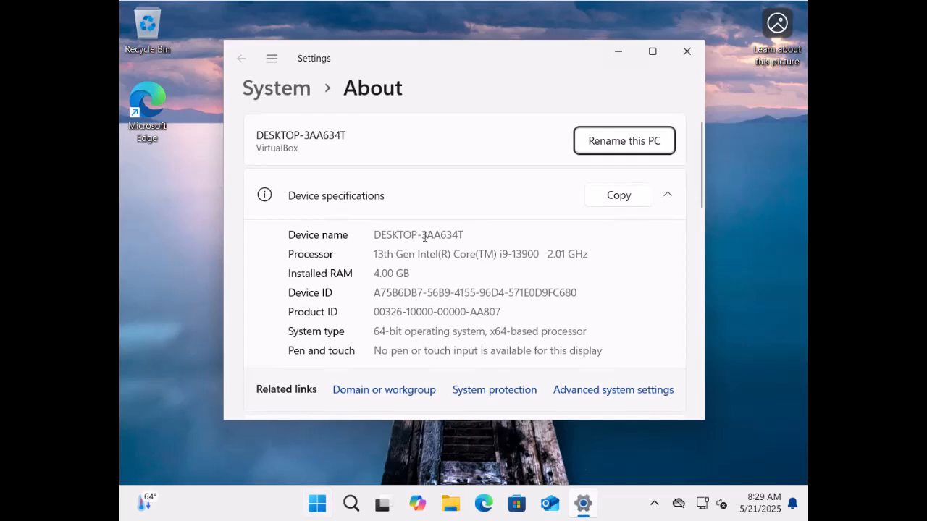
{"action": "mouse_move", "coordinate": [423, 255]}
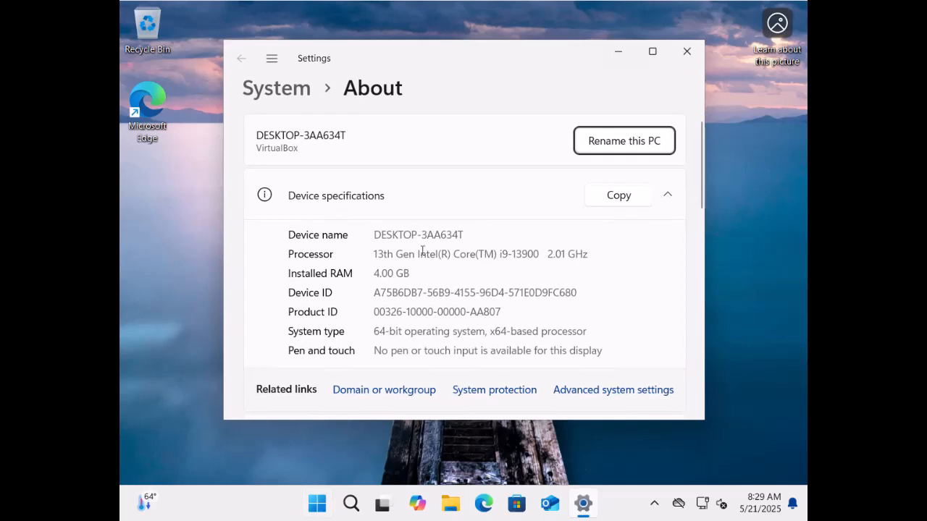
Step: Scroll through the About specifications and close Settings
{"action": "scroll", "scroll_direction": "down", "scroll_amount": 3}
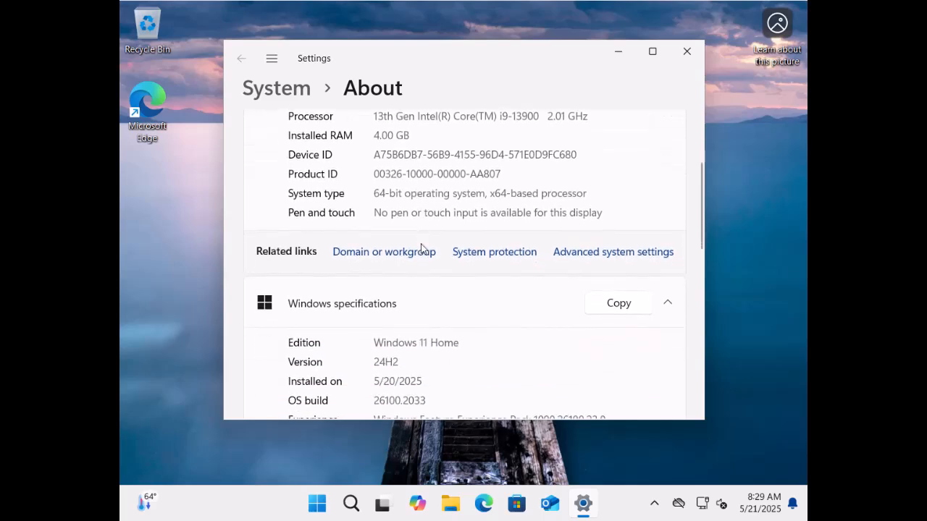
{"action": "double_click", "coordinate": [376, 342]}
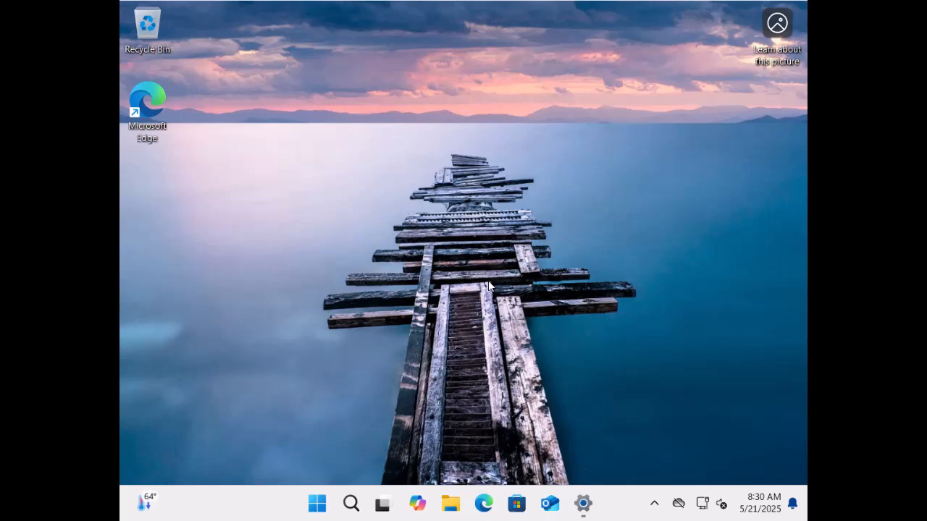
Step: Search Start for 'regedit' and launch Registry Editor as administrator, approving UAC
{"action": "left_click", "coordinate": [316, 503]}
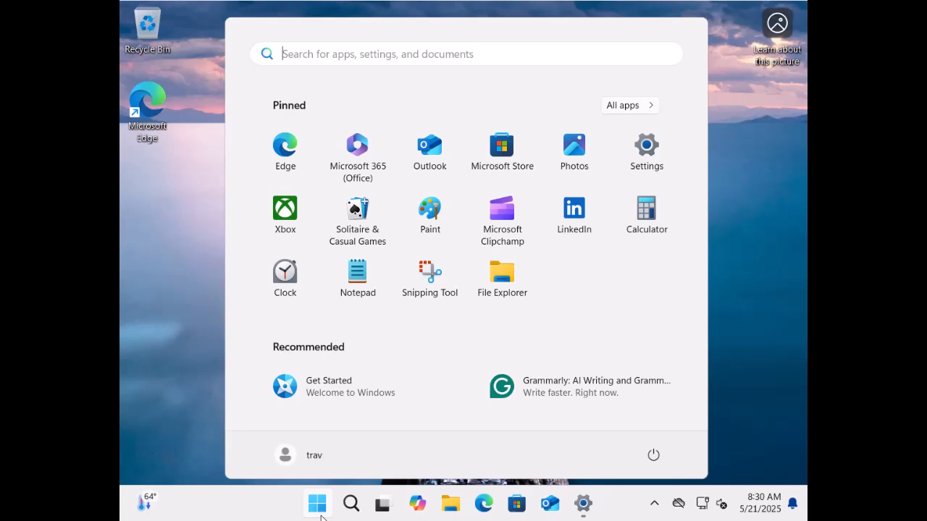
{"action": "type", "text": "regedit"}
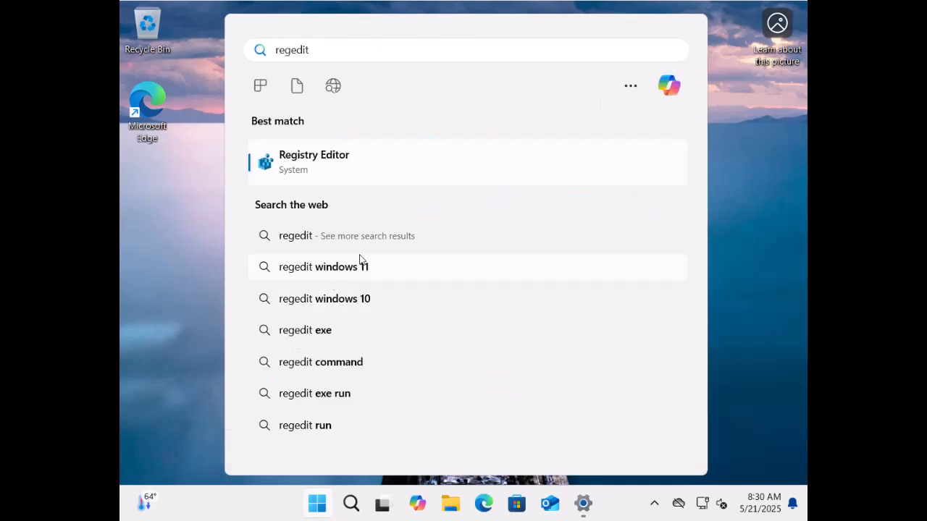
{"action": "mouse_move", "coordinate": [340, 420]}
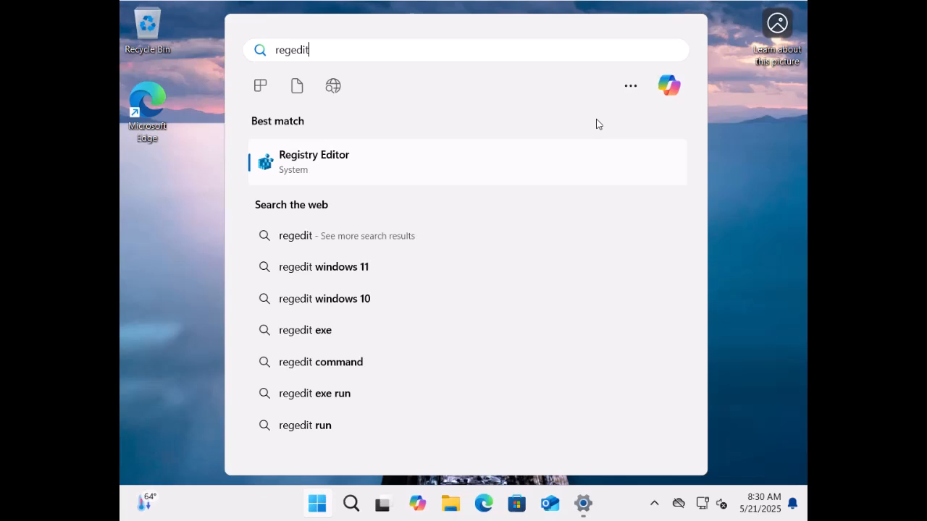
{"action": "key", "text": "ctrl+shift+enter"}
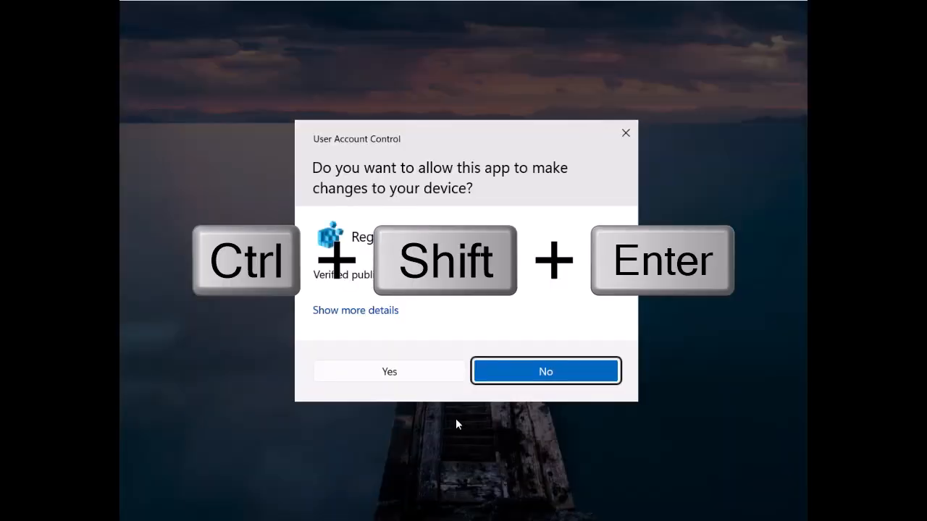
{"action": "left_click", "coordinate": [388, 371]}
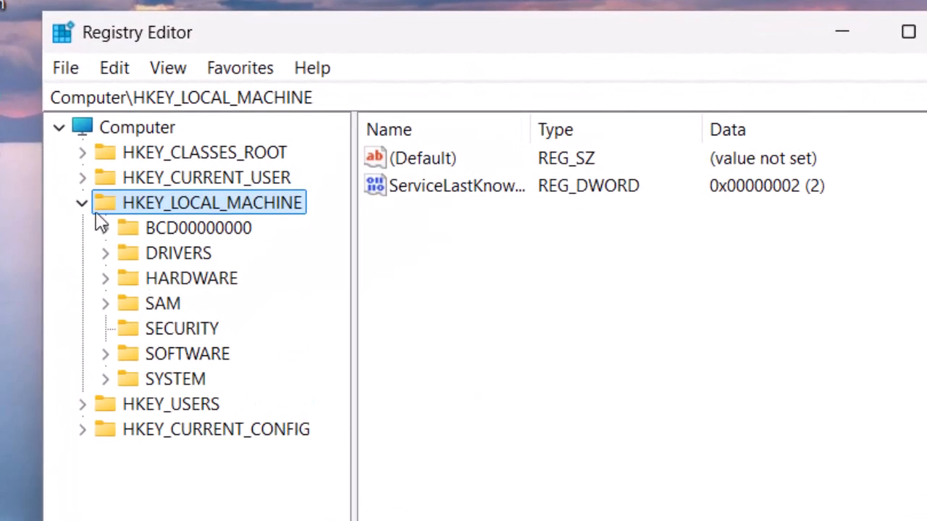
Step: Expand HKEY_LOCAL_MACHINE > SOFTWARE > Policies toward the Microsoft\Windows key
{"action": "left_click", "coordinate": [81, 203]}
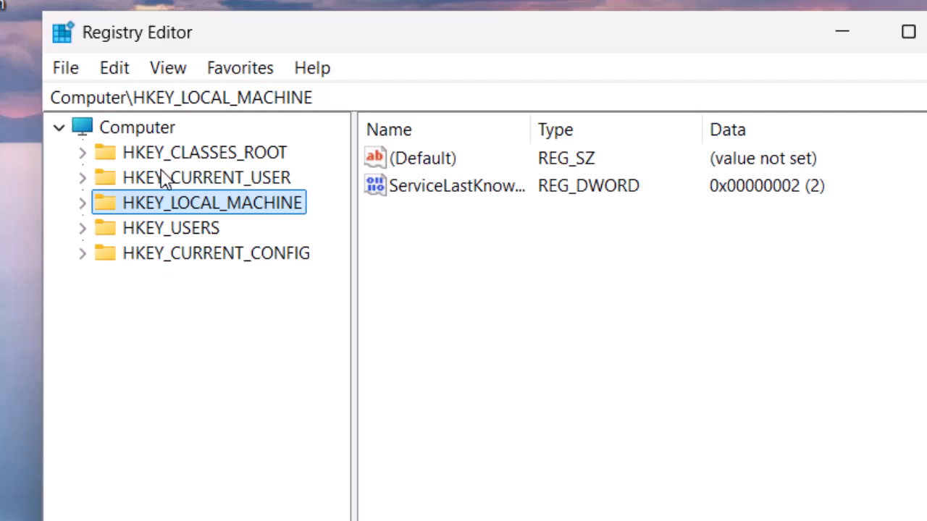
{"action": "left_click", "coordinate": [81, 203]}
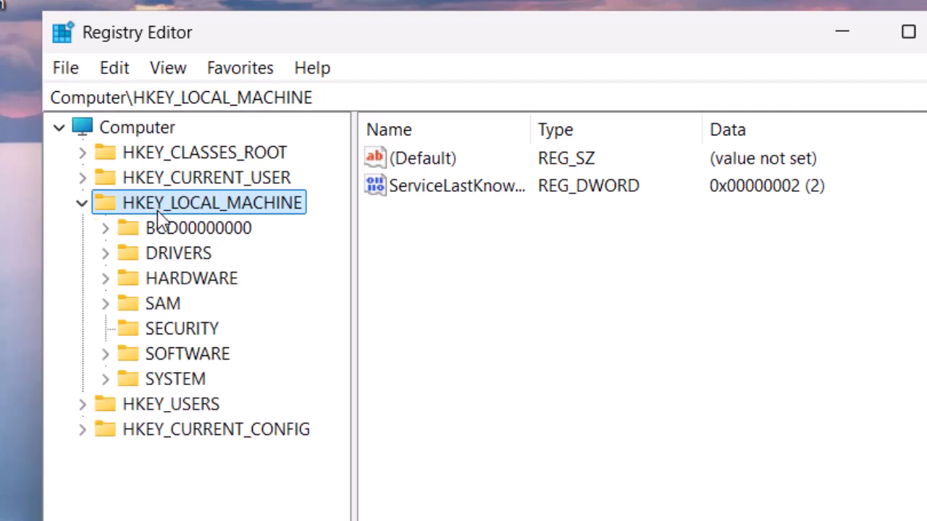
{"action": "mouse_move", "coordinate": [189, 359]}
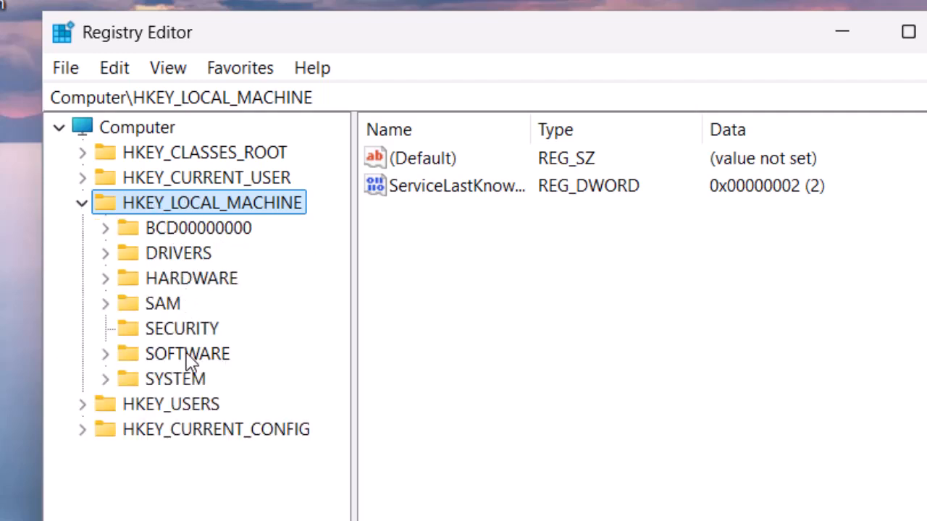
{"action": "left_click", "coordinate": [187, 353]}
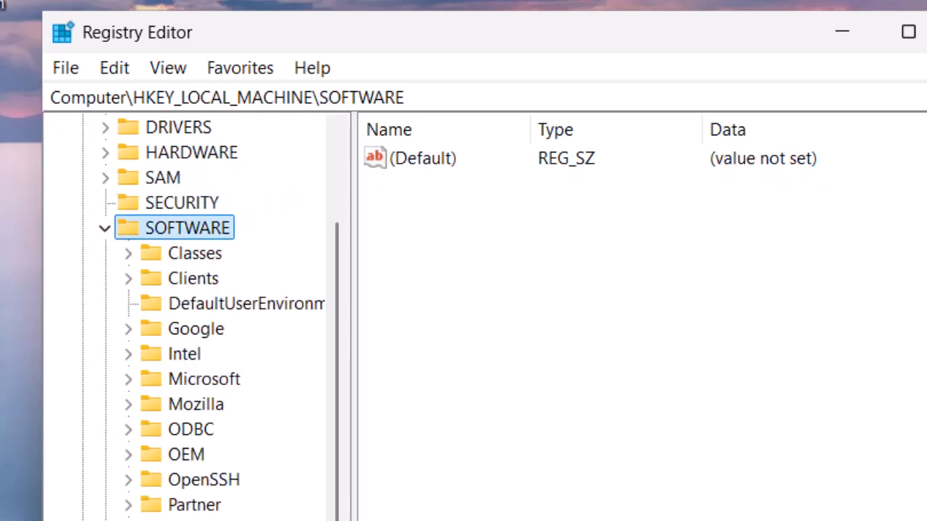
{"action": "left_click", "coordinate": [183, 515]}
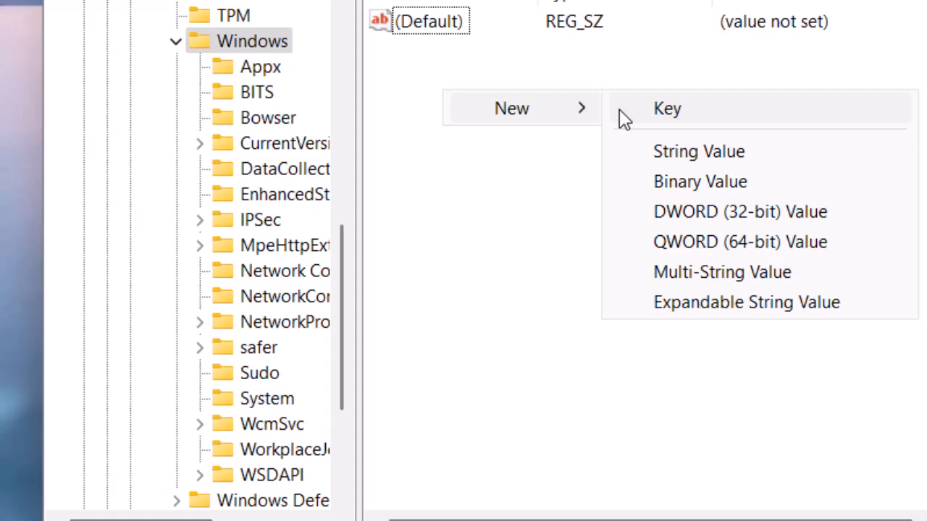
Step: Create a new key named Explorer under the Windows policies key
{"action": "left_click", "coordinate": [666, 108]}
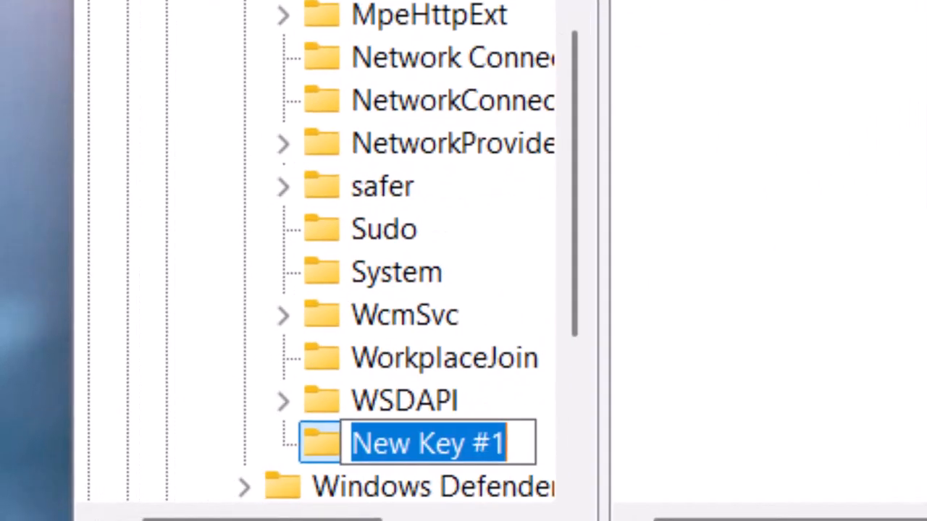
{"action": "type", "text": "Explorer"}
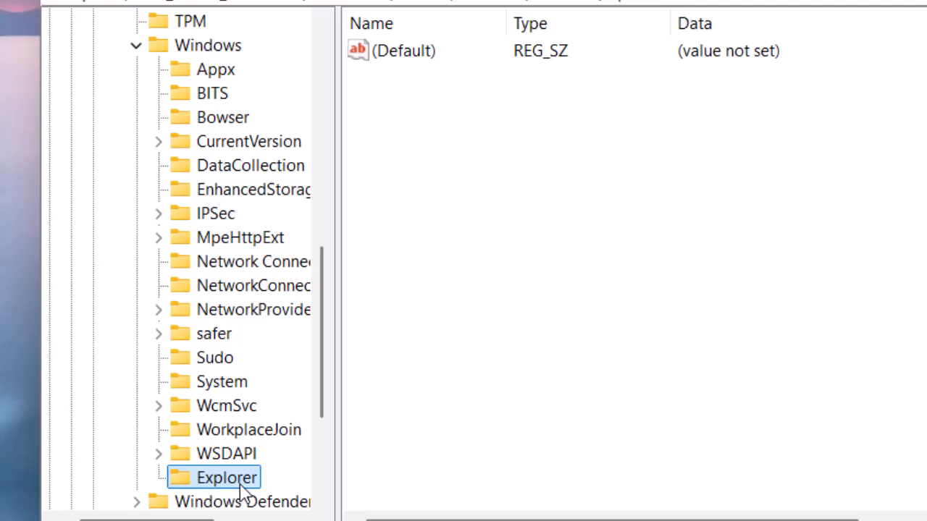
{"action": "mouse_move", "coordinate": [252, 492]}
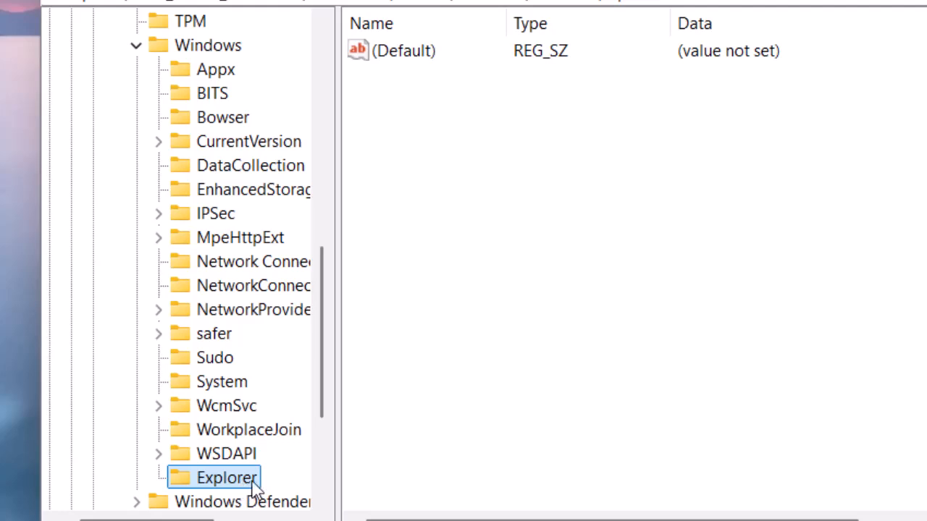
{"action": "mouse_move", "coordinate": [485, 172]}
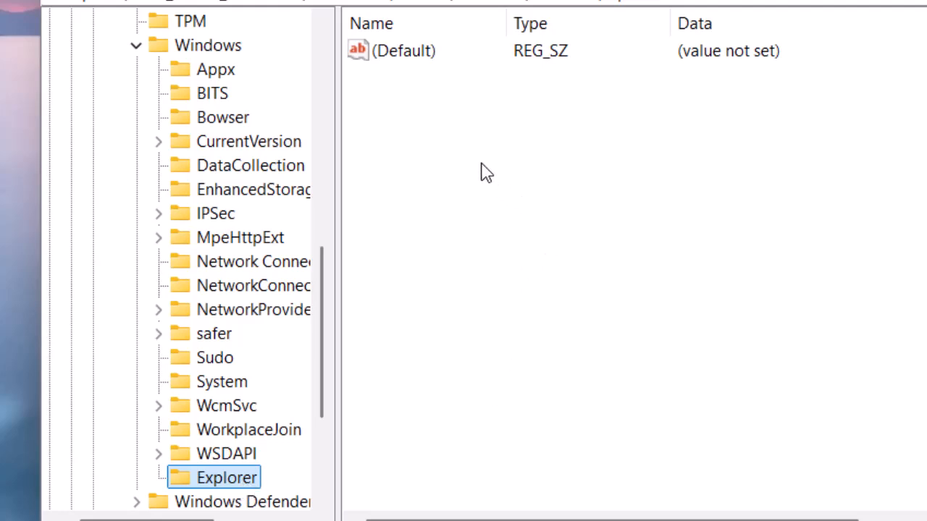
Step: Add a DWORD (32-bit) value named DisableSearchBoxSuggestions under Explorer, data 0
{"action": "right_click", "coordinate": [485, 173]}
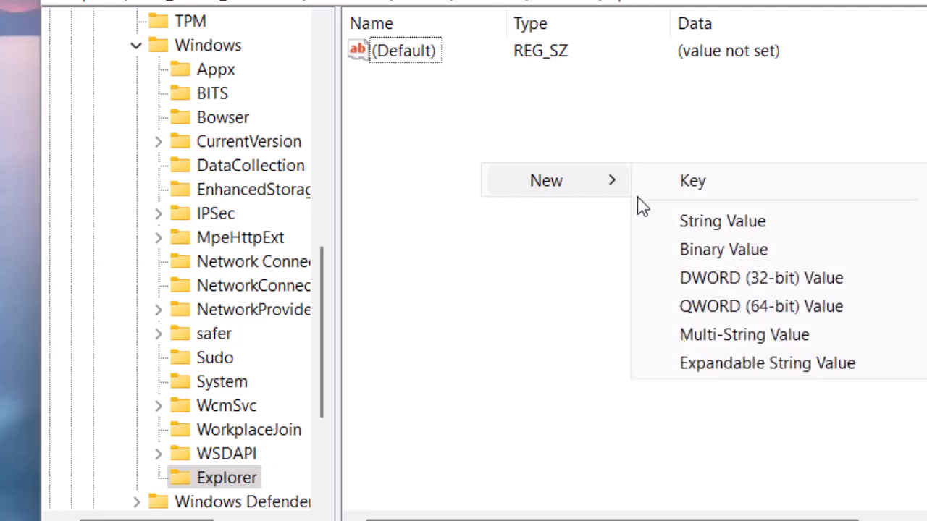
{"action": "left_click", "coordinate": [760, 278]}
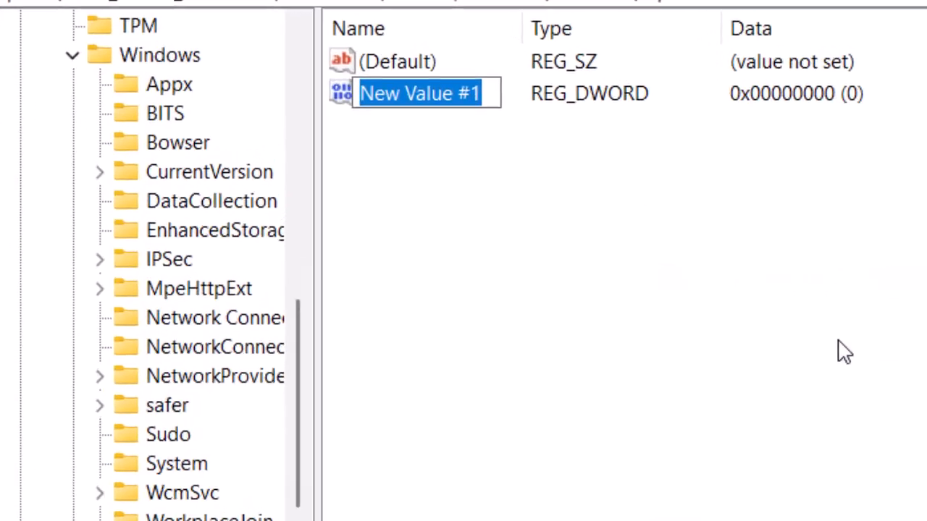
{"action": "type", "text": "Dis"}
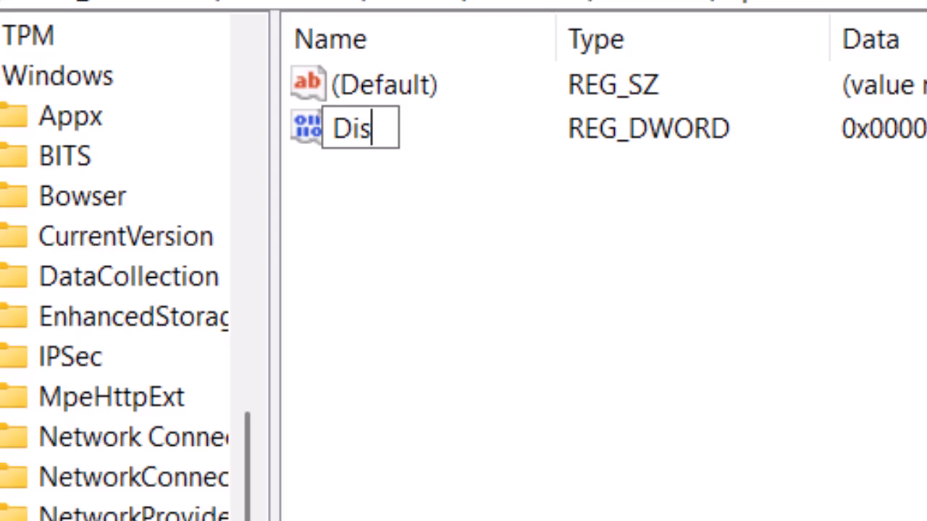
{"action": "type", "text": "ableSearch"}
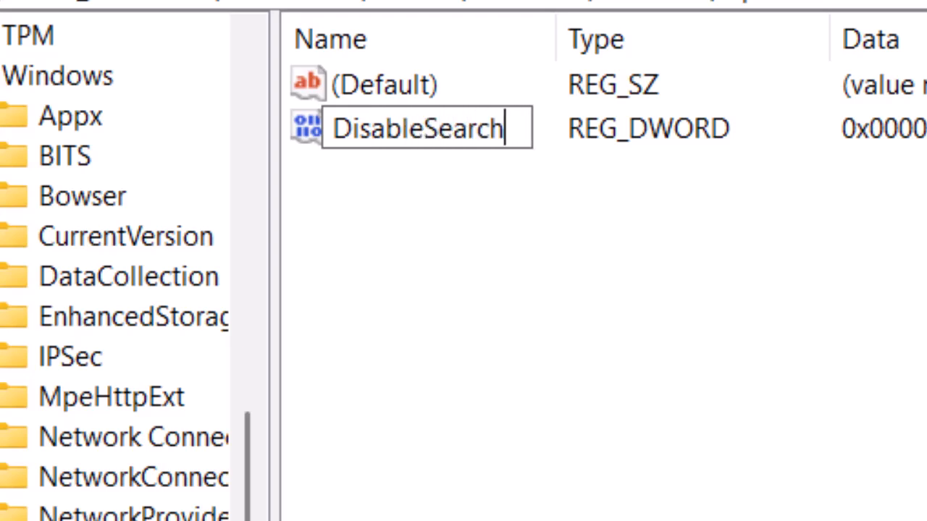
{"action": "type", "text": "BoxSuggesti"}
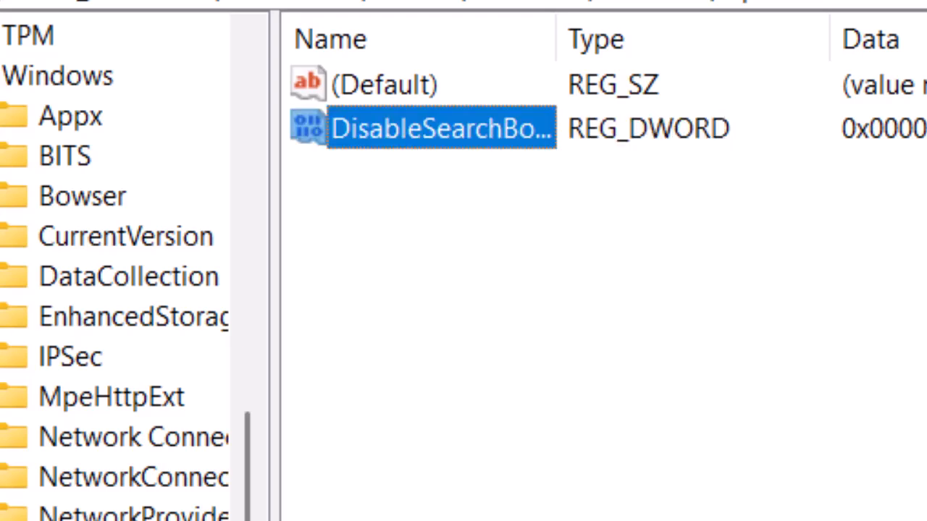
{"action": "mouse_move", "coordinate": [901, 374]}
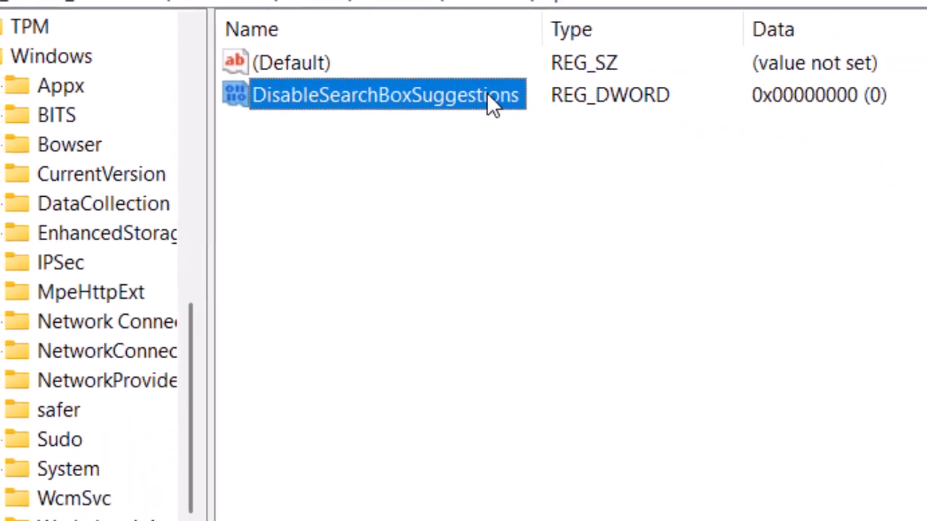
Step: Set DisableSearchBoxSuggestions value data to 1 and return to Start
{"action": "double_click", "coordinate": [384, 95]}
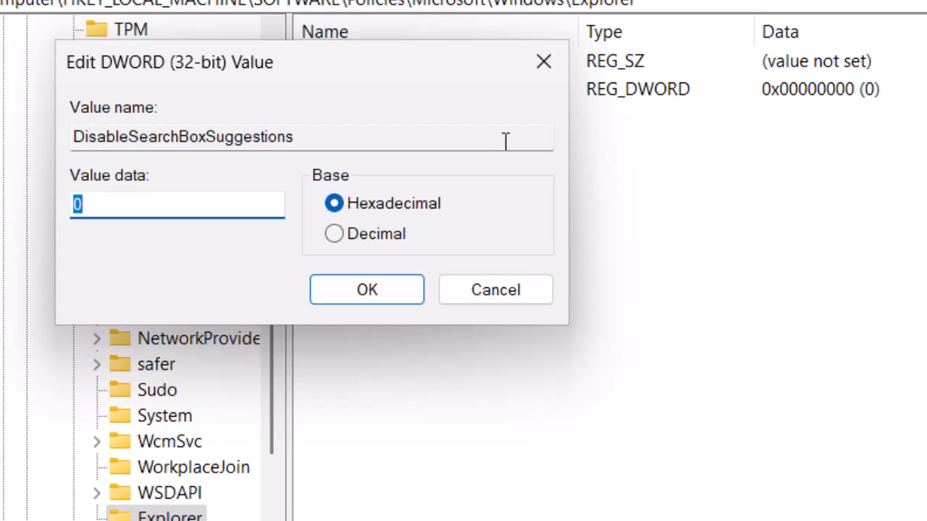
{"action": "type", "text": "1"}
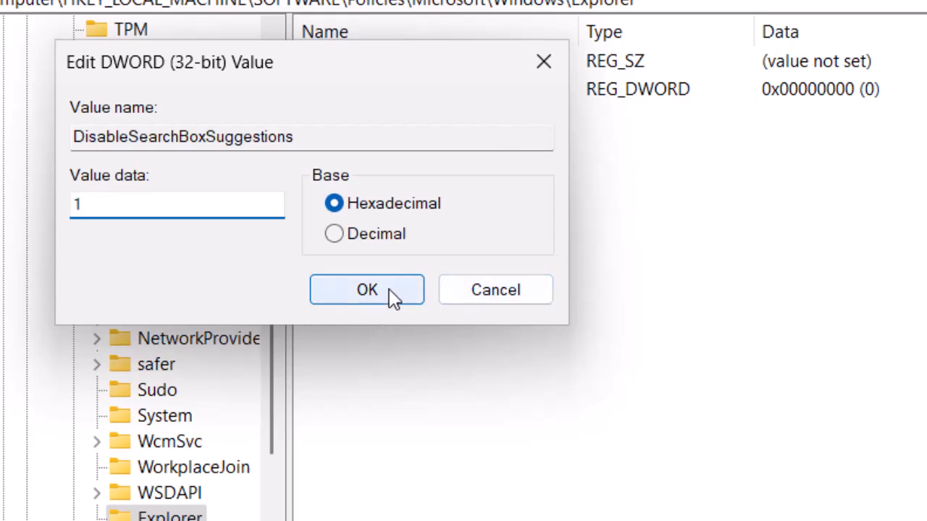
{"action": "left_click", "coordinate": [366, 290]}
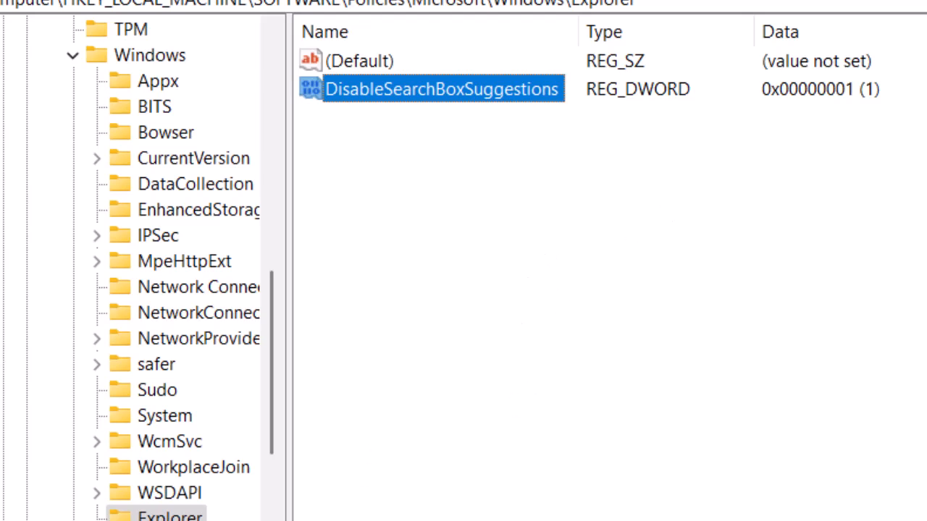
{"action": "left_click", "coordinate": [316, 503]}
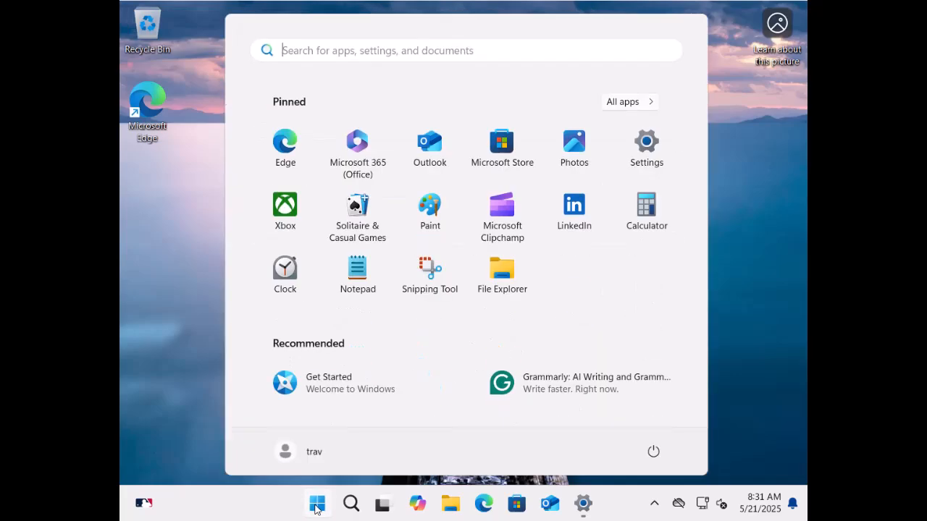
Step: Restart the computer from the Start button's power menu
{"action": "right_click", "coordinate": [316, 504]}
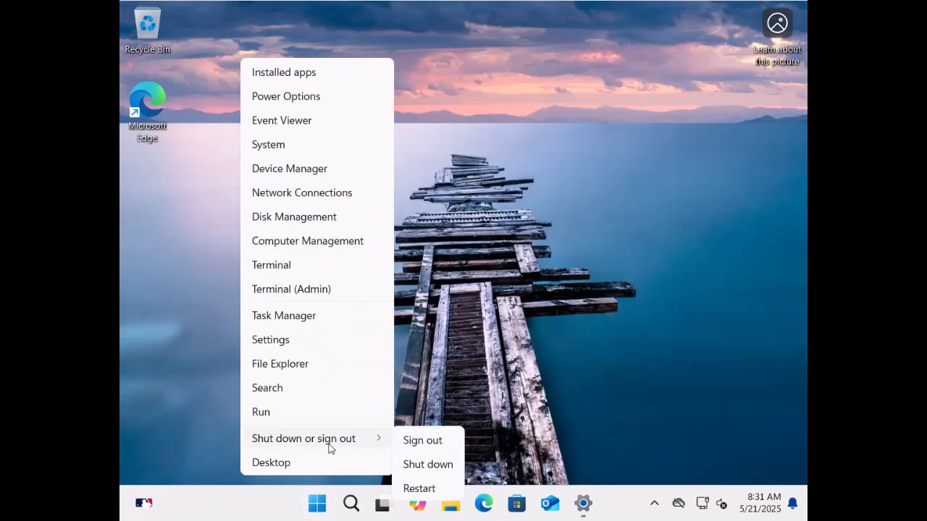
{"action": "left_click", "coordinate": [421, 441]}
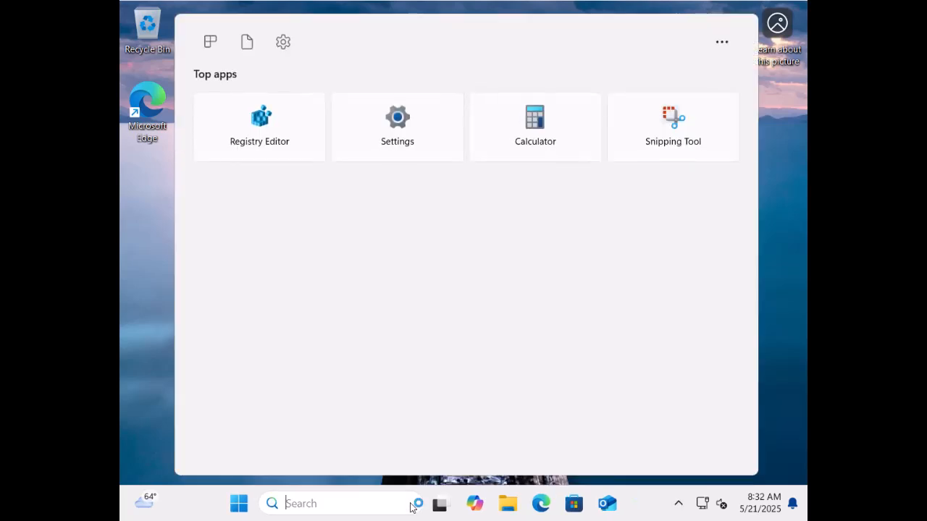
Step: Search Start for 'aruba' then 'registry Editor', confirming only local results appear
{"action": "type", "text": "aru"}
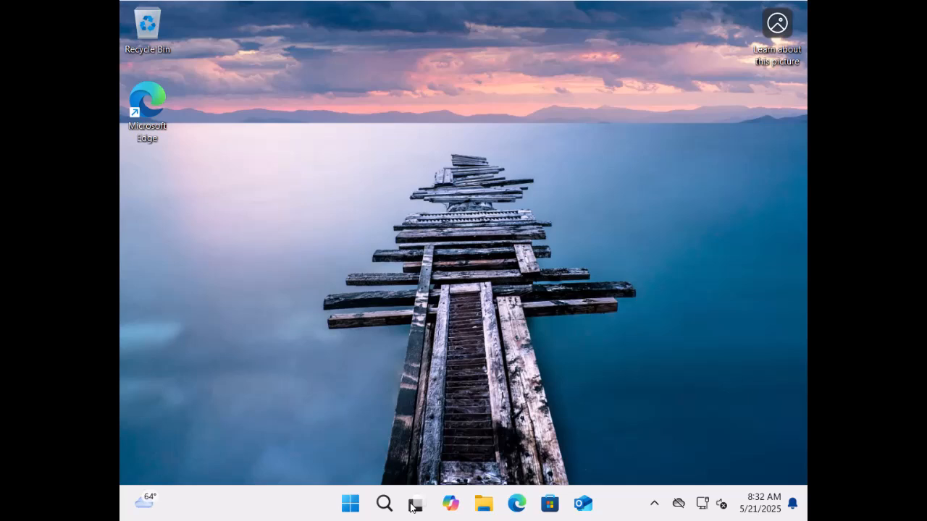
{"action": "left_click", "coordinate": [351, 503]}
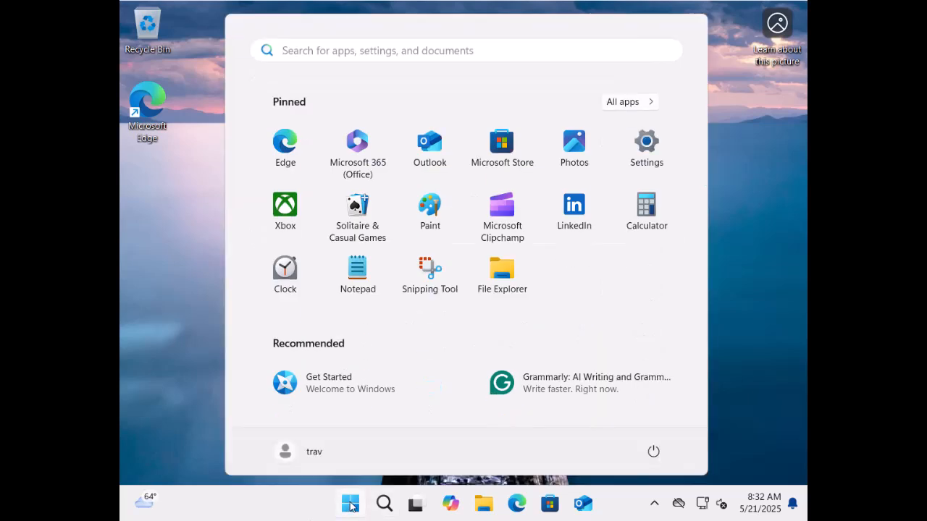
{"action": "type", "text": "aruba"}
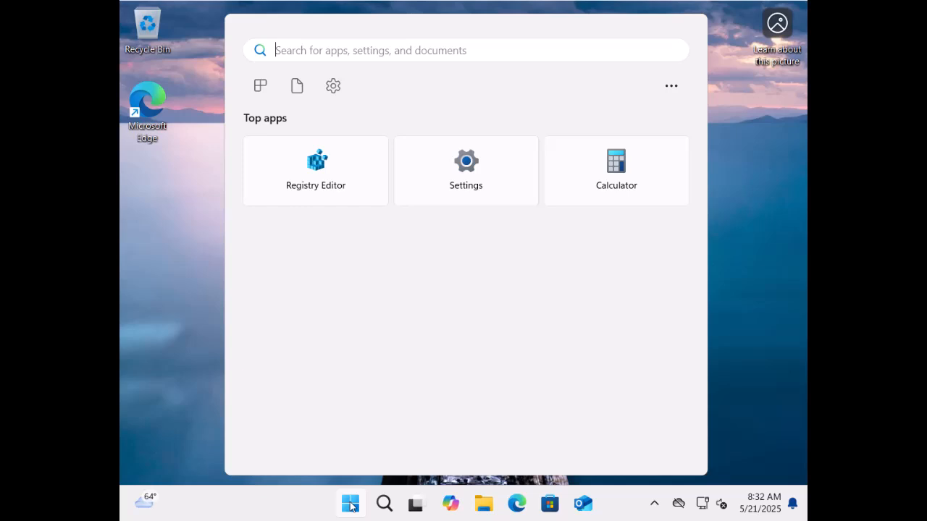
{"action": "type", "text": "registry Editor"}
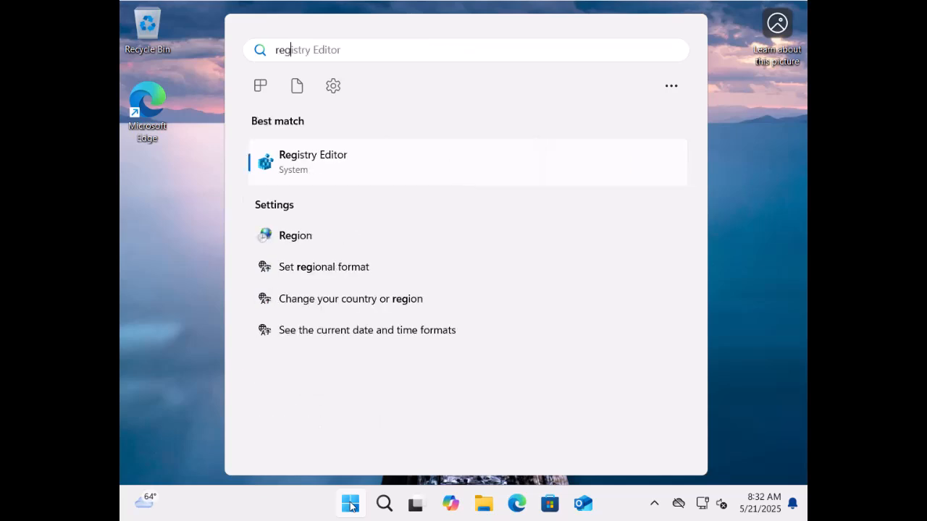
{"action": "mouse_move", "coordinate": [315, 218]}
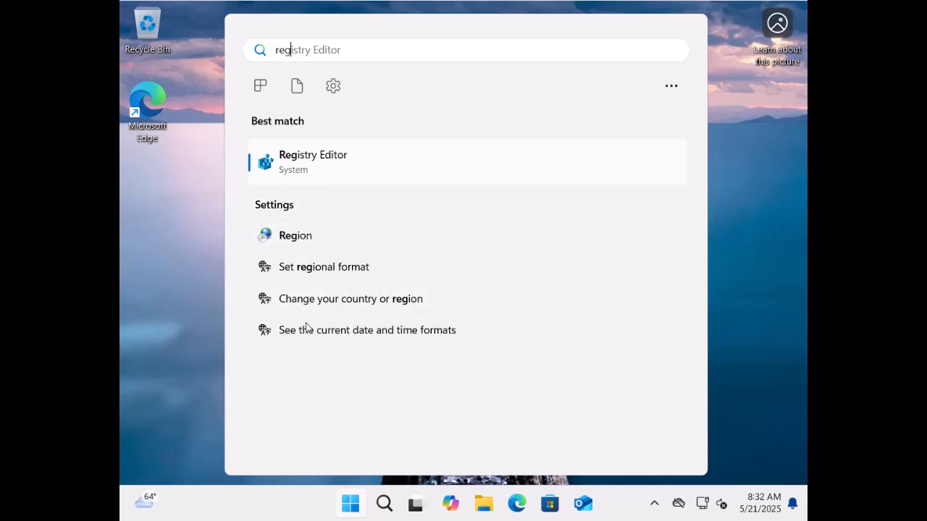
{"action": "mouse_move", "coordinate": [304, 266]}
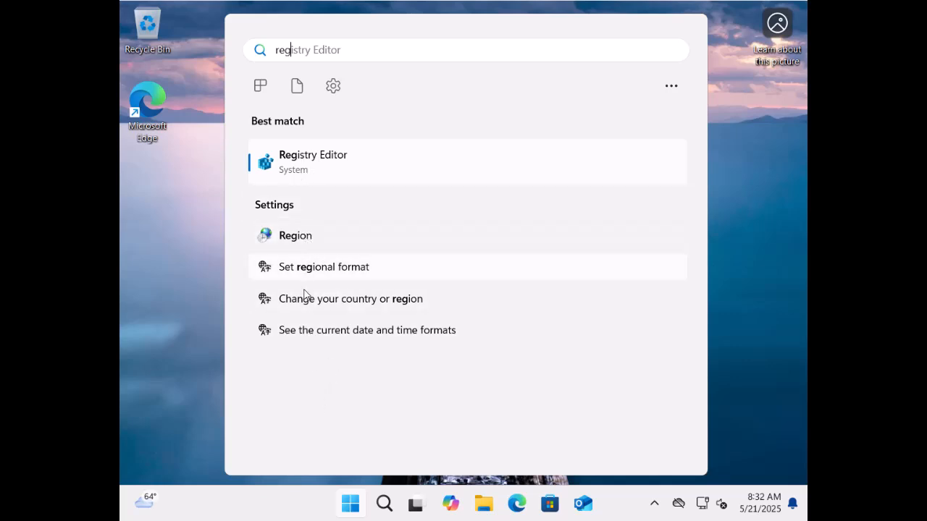
{"action": "mouse_move", "coordinate": [307, 321]}
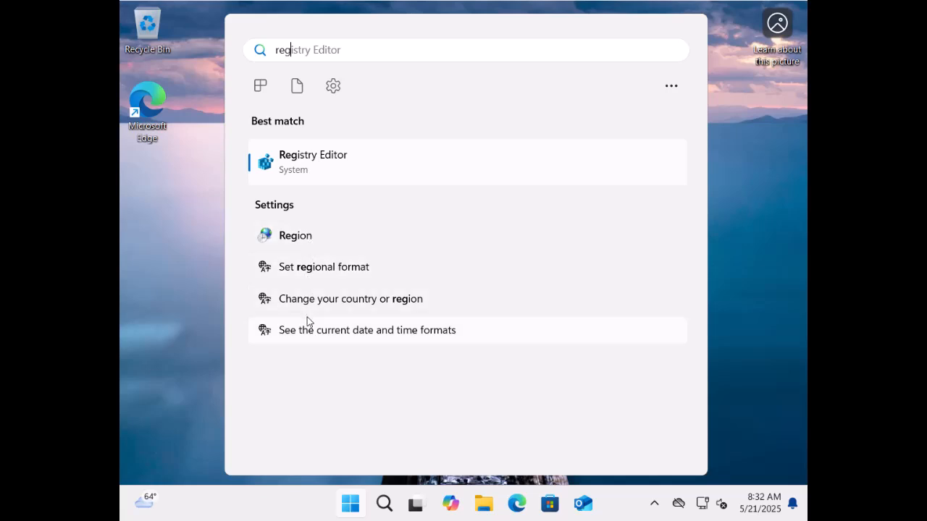